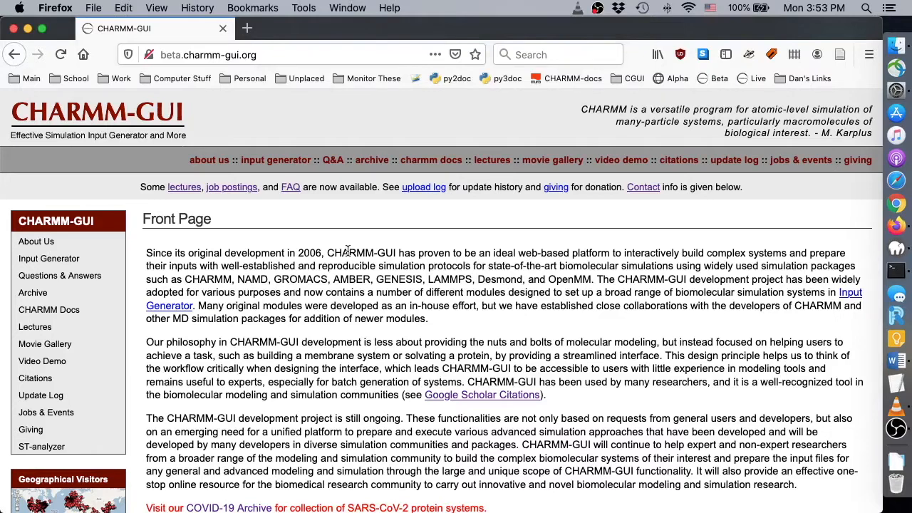
{"action": "mouse_move", "coordinate": [276, 160]}
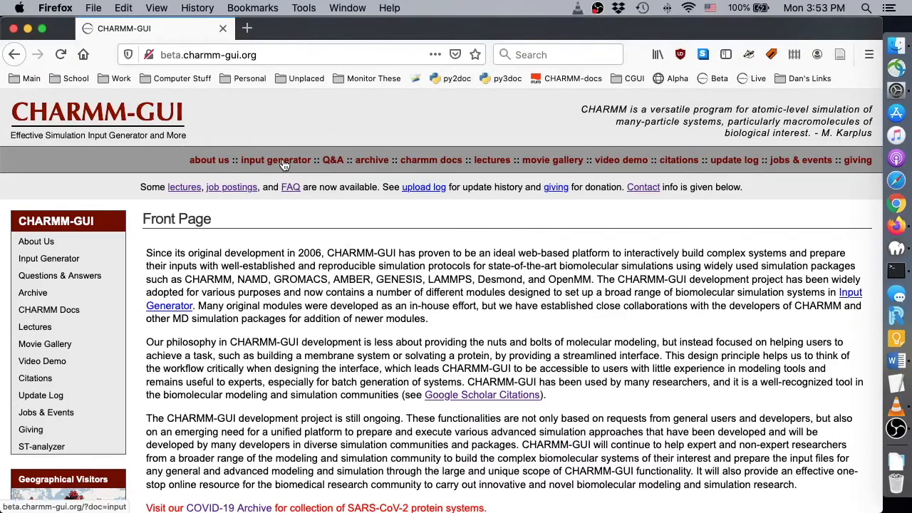
Open the Relative Ligand Solvator module from the Input Generator's Free Energy Calculator menu
{"action": "left_click", "coordinate": [275, 160]}
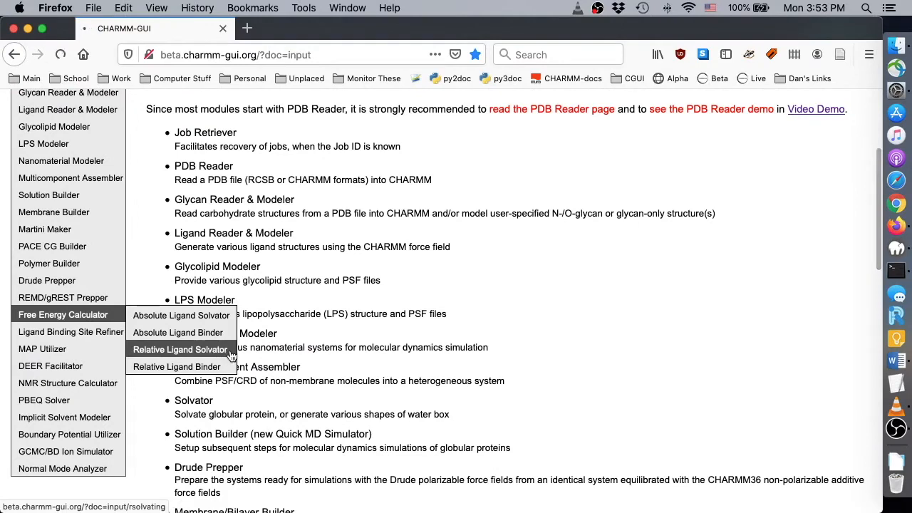
{"action": "left_click", "coordinate": [179, 349]}
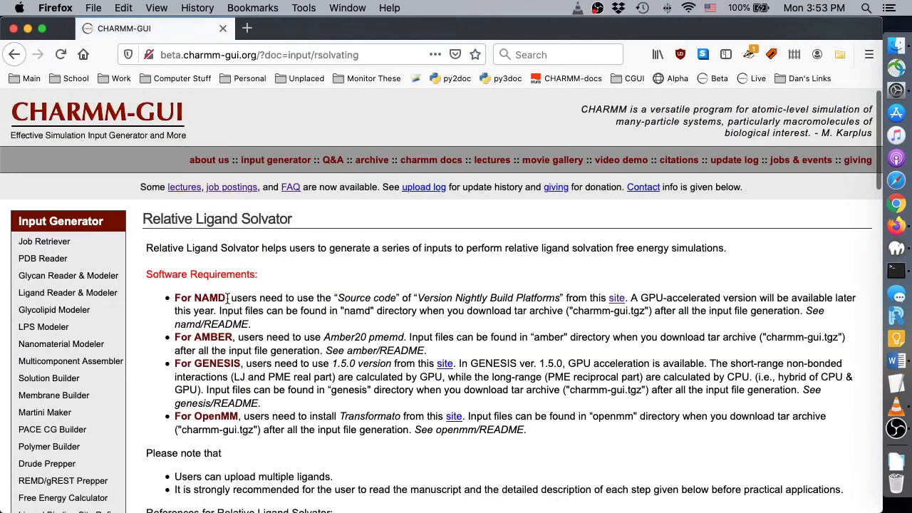
{"action": "mouse_move", "coordinate": [236, 364]}
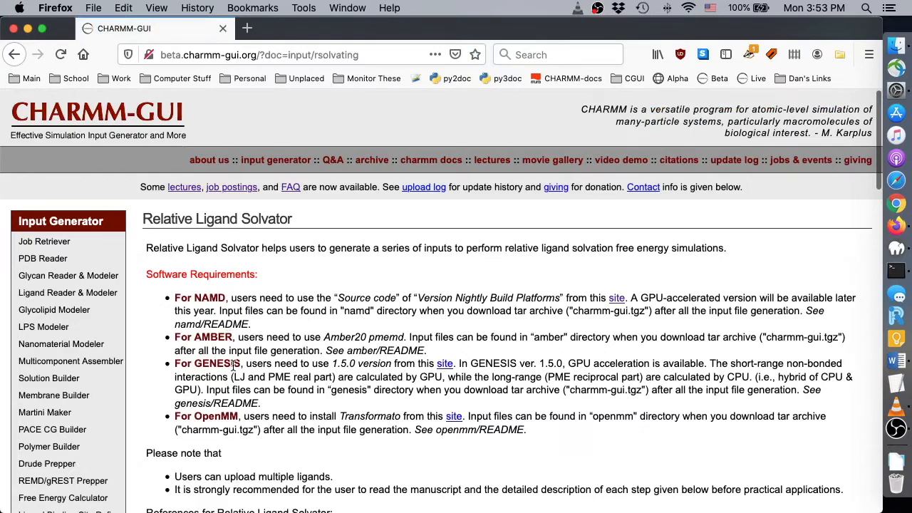
{"action": "mouse_move", "coordinate": [453, 419]}
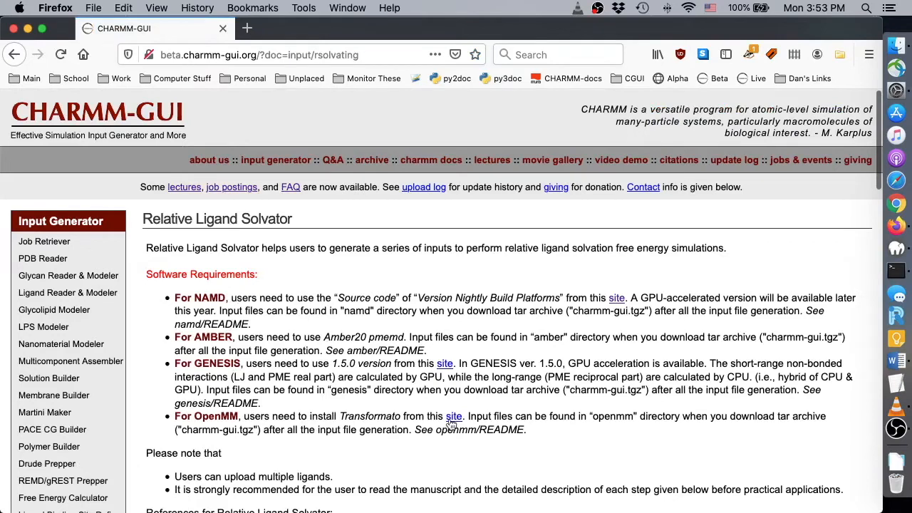
{"action": "mouse_move", "coordinate": [519, 424]}
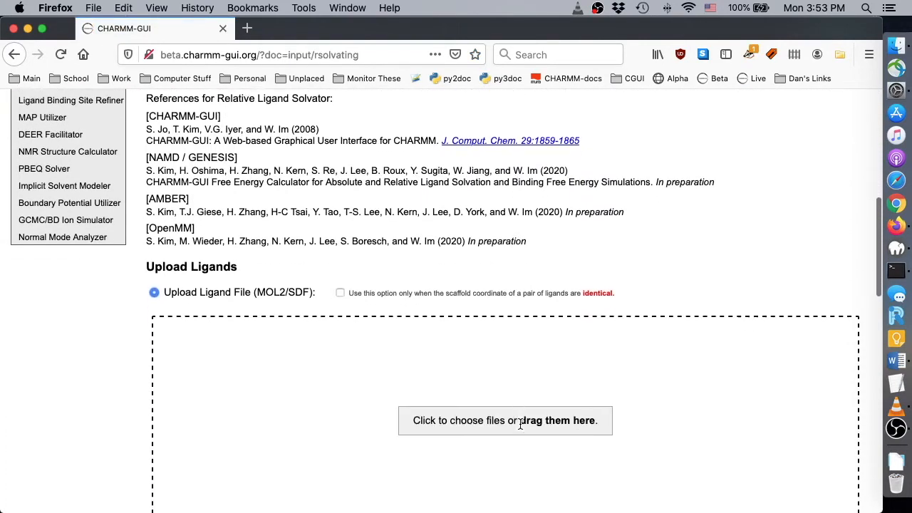
Attach bace_ligands.sdf as the ligand file via the upload box
{"action": "scroll", "scroll_direction": "down", "scroll_amount": 3}
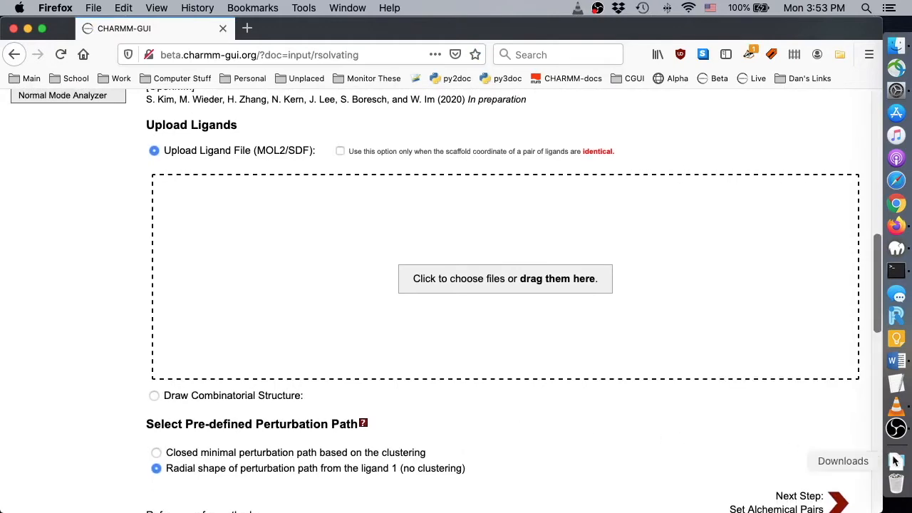
{"action": "left_click", "coordinate": [505, 278]}
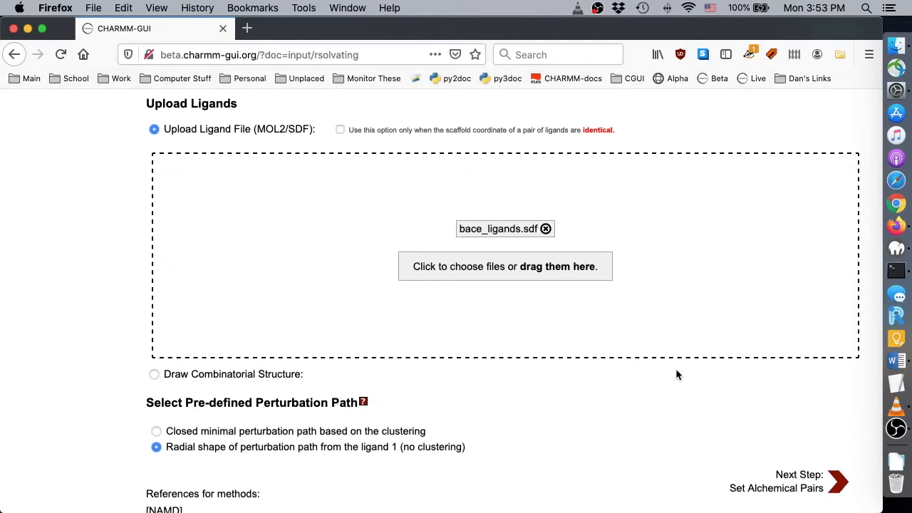
{"action": "mouse_move", "coordinate": [141, 439]}
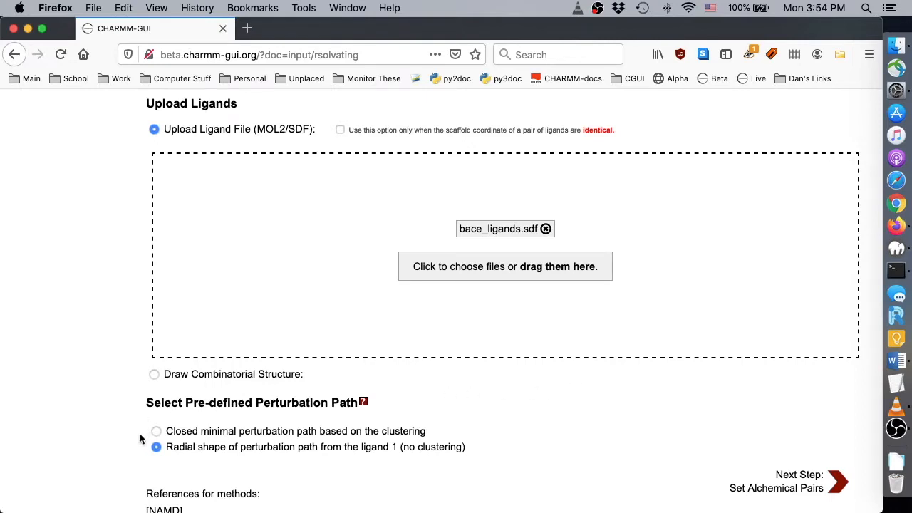
{"action": "mouse_move", "coordinate": [147, 439]}
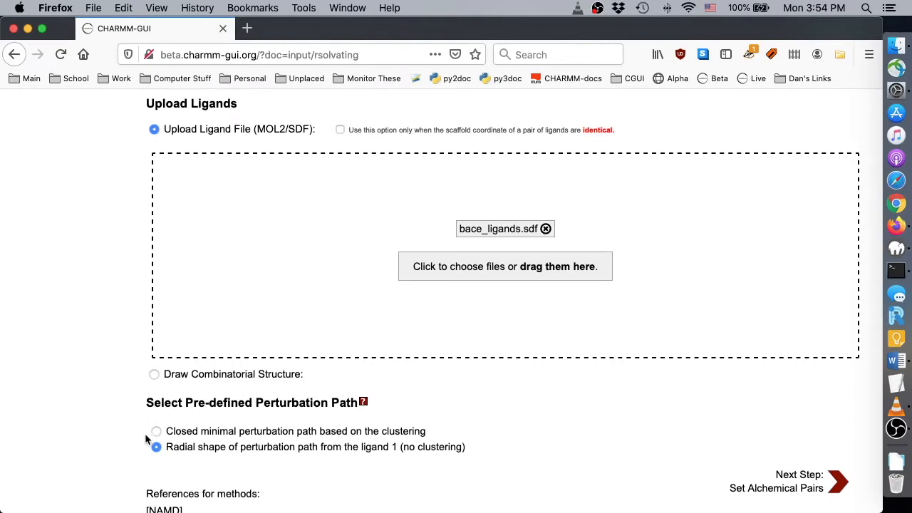
Choose the closed minimal perturbation path based on clustering and advance to the next step
{"action": "left_click", "coordinate": [157, 431]}
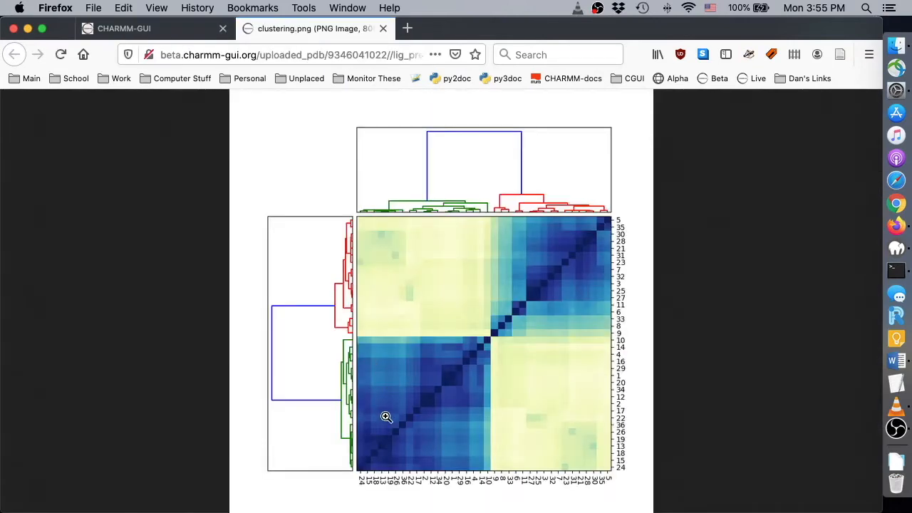
{"action": "mouse_move", "coordinate": [538, 290]}
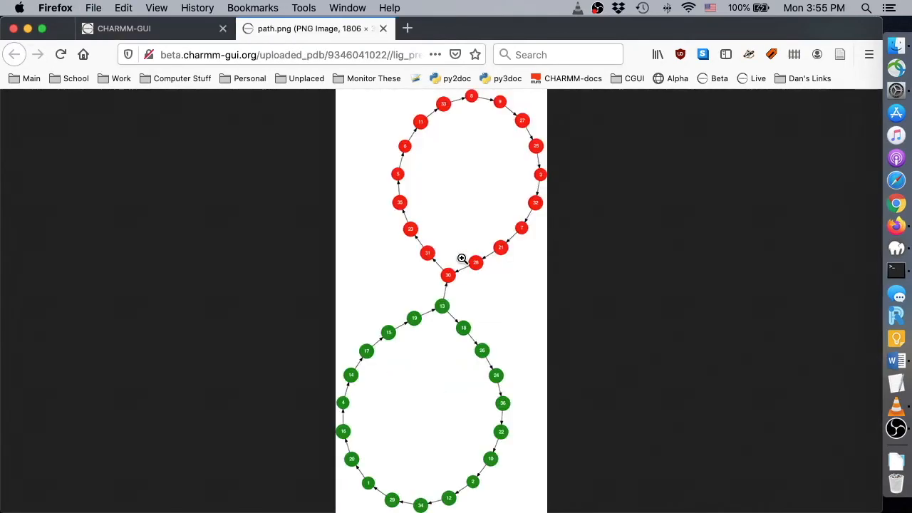
{"action": "mouse_move", "coordinate": [506, 276]}
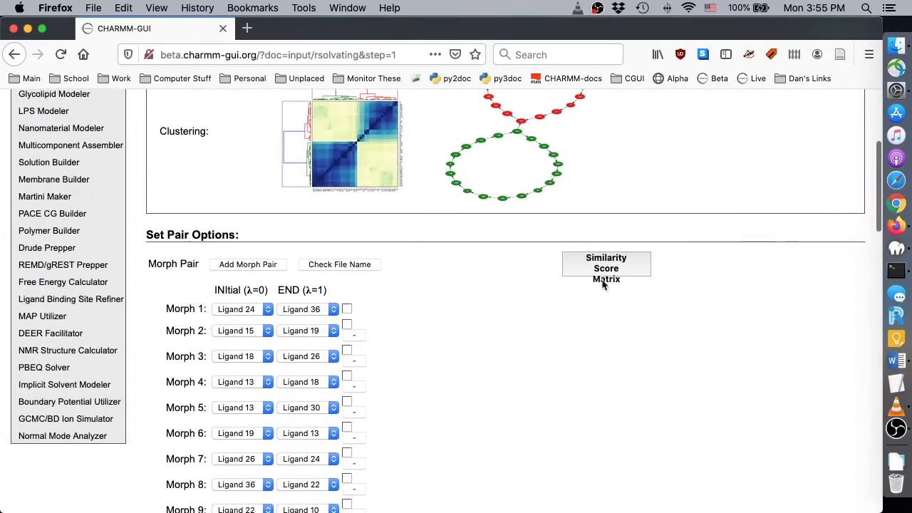
Review the morph pair list and view the uploaded ligand file names via Check File Name
{"action": "scroll", "scroll_direction": "down", "scroll_amount": 3}
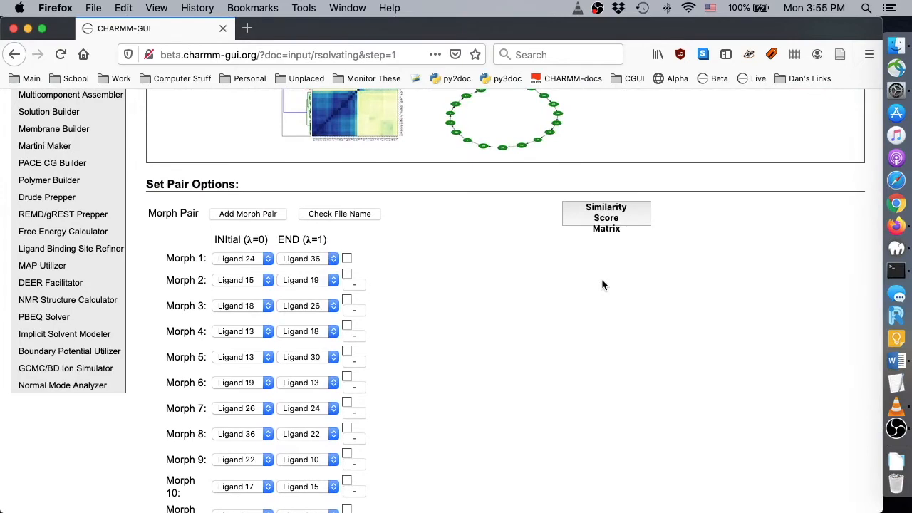
{"action": "scroll", "scroll_direction": "down", "scroll_amount": 3}
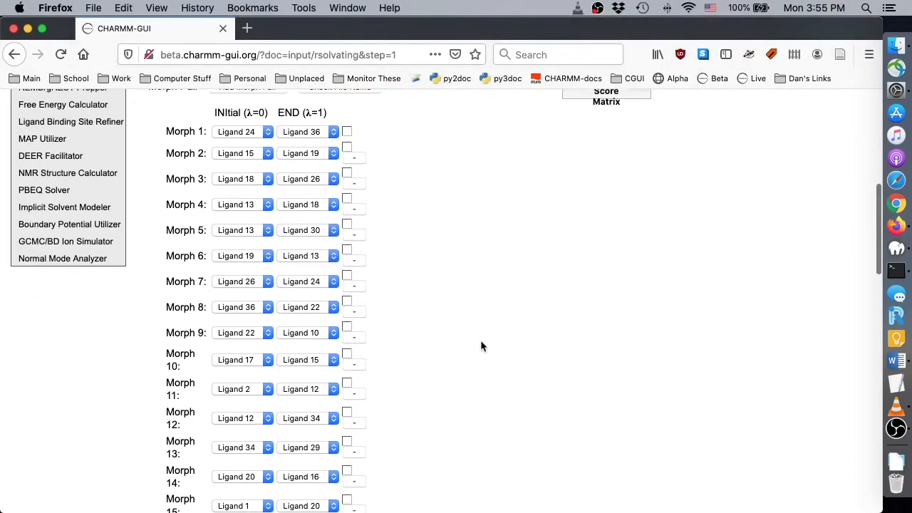
{"action": "left_click", "coordinate": [308, 307]}
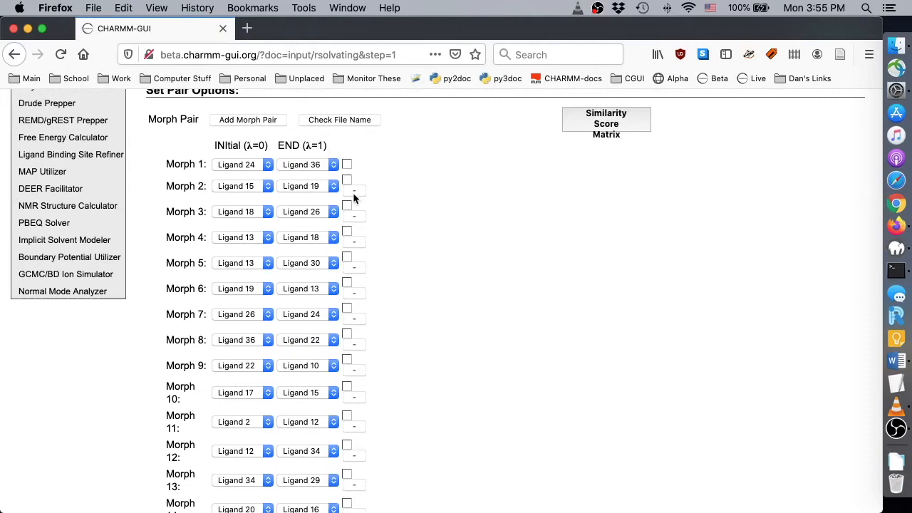
{"action": "mouse_move", "coordinate": [383, 168]}
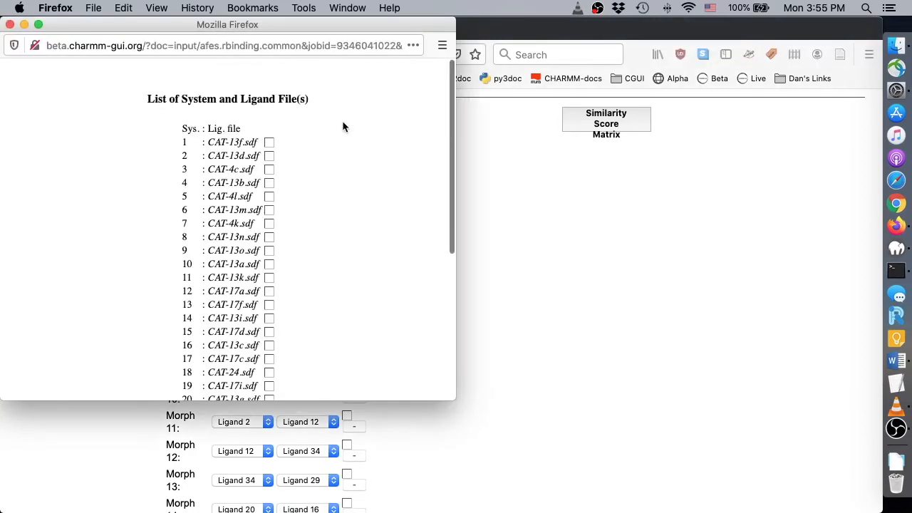
{"action": "mouse_move", "coordinate": [302, 147]}
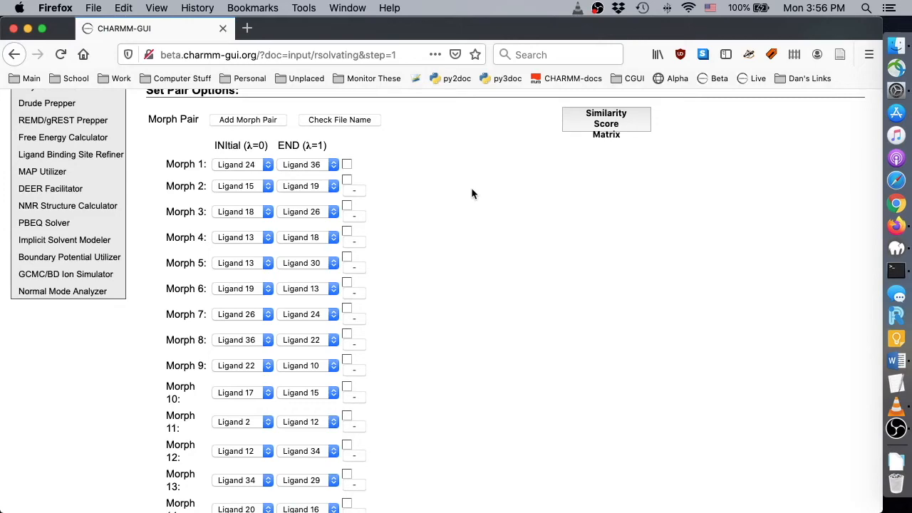
{"action": "mouse_move", "coordinate": [607, 122]}
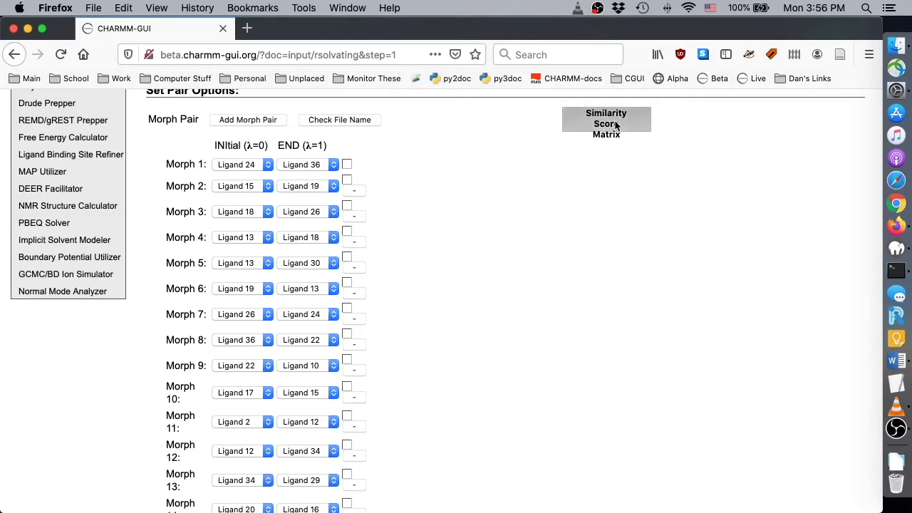
{"action": "left_click", "coordinate": [605, 122]}
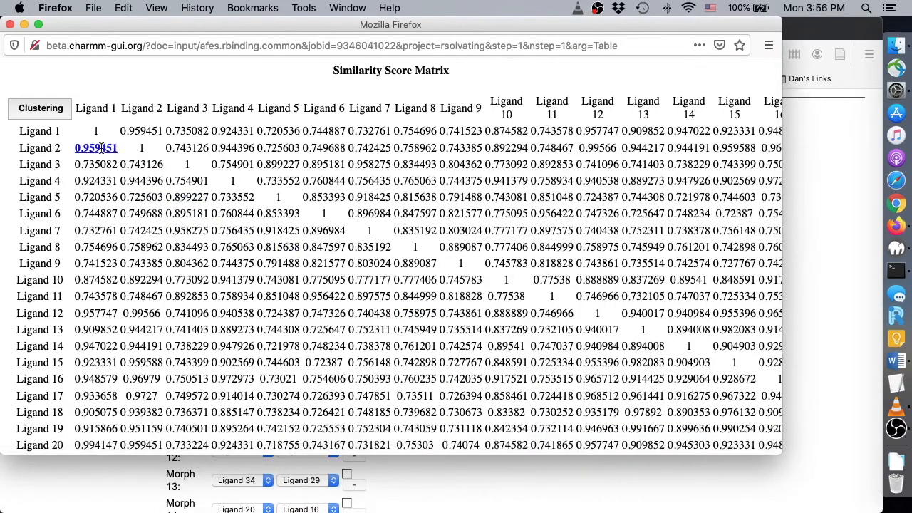
{"action": "left_click", "coordinate": [96, 146]}
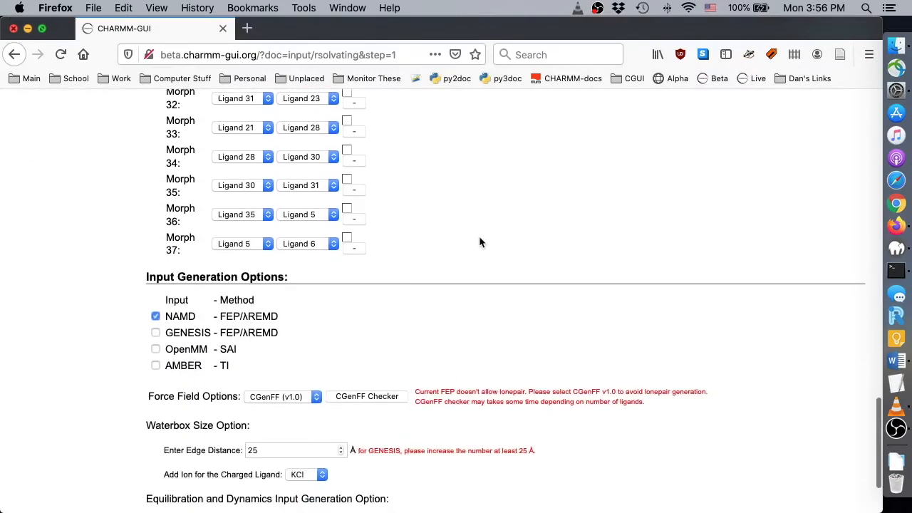
Run the CGenFF Checker on the ligands with NAMD, edge distance 25, KCl and 300 K kept
{"action": "scroll", "scroll_direction": "down", "scroll_amount": 3}
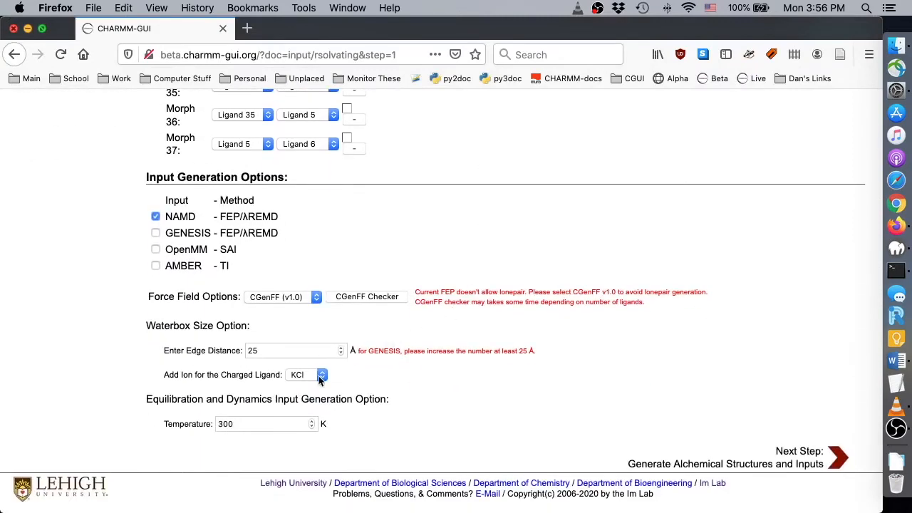
{"action": "mouse_move", "coordinate": [319, 382]}
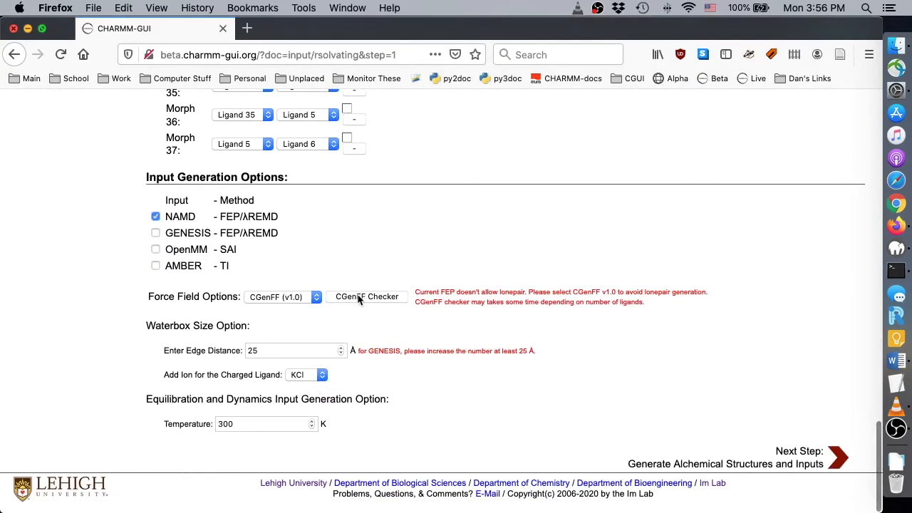
{"action": "left_click", "coordinate": [367, 297]}
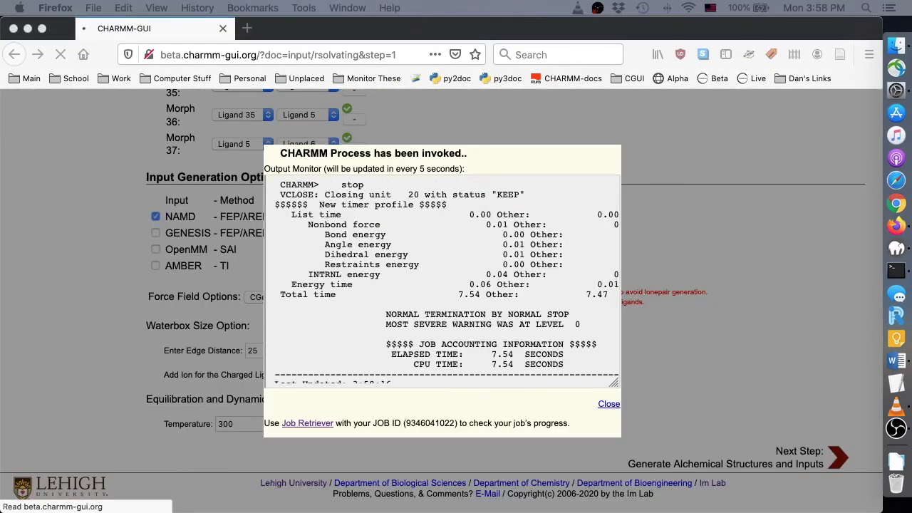
Close the job output and select README in the downloaded charmm-gui.tgz namd folder in Finder
{"action": "left_click", "coordinate": [609, 404]}
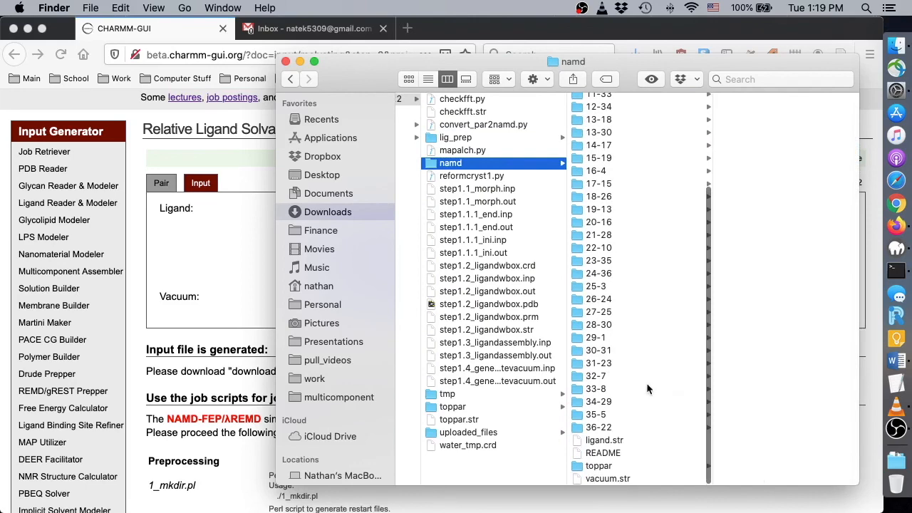
{"action": "left_click", "coordinate": [602, 453]}
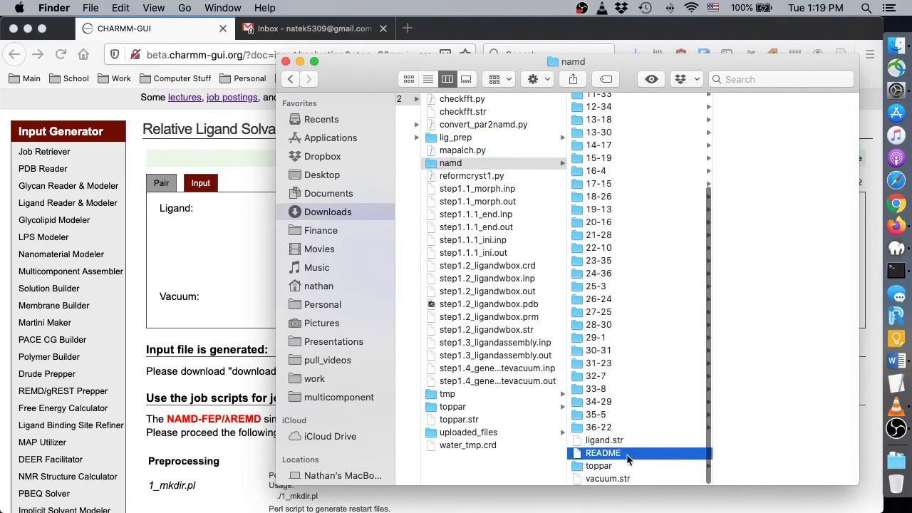